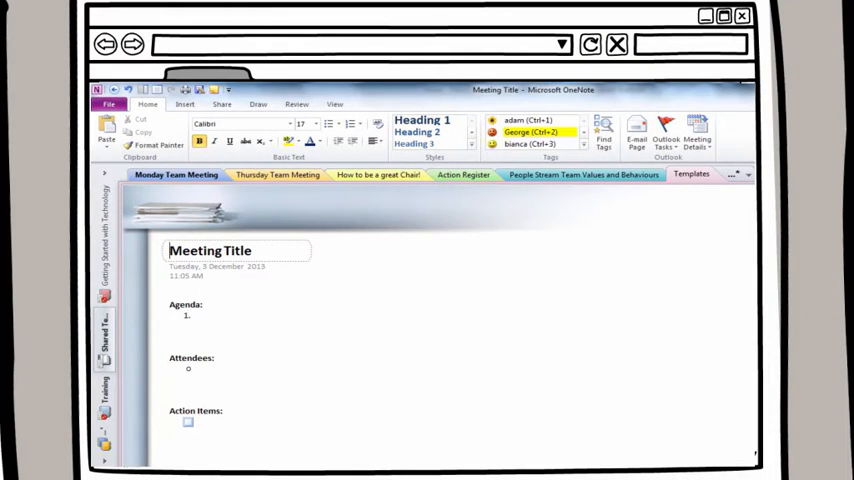
Add action items 'Important note' and 'Bianca to complete', tagging the second with bianca's tag.
text(Important note)
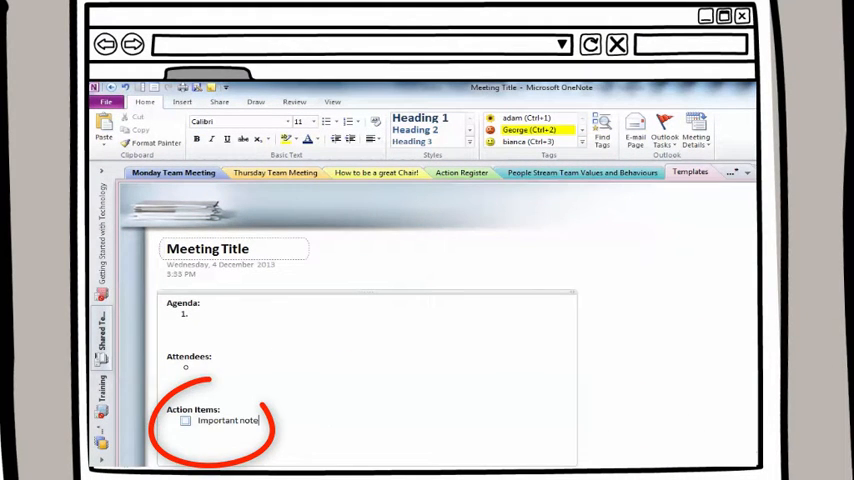
text(Bianca to complete)
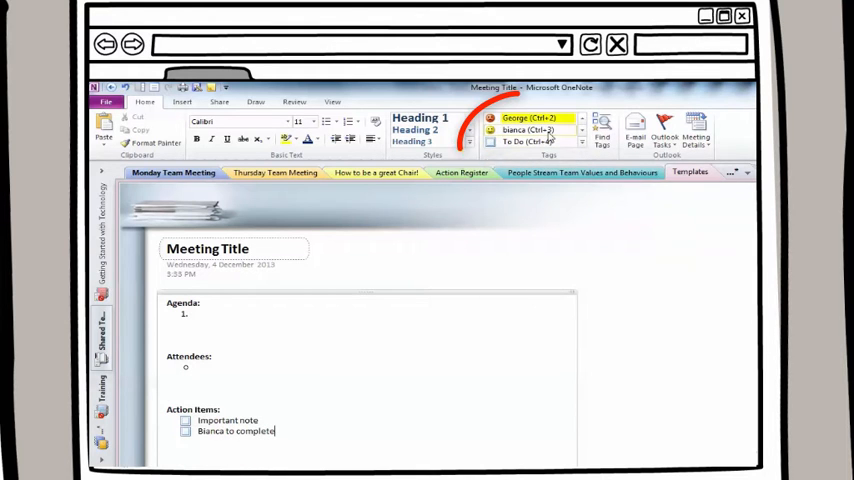
click(581, 145)
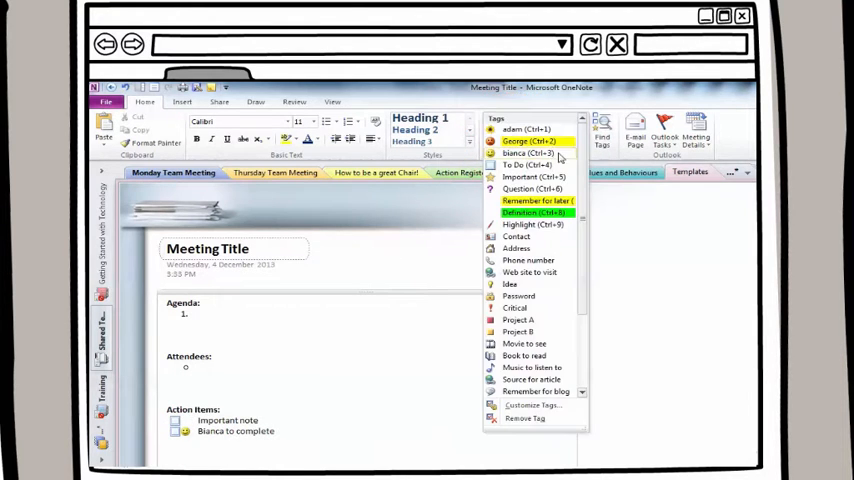